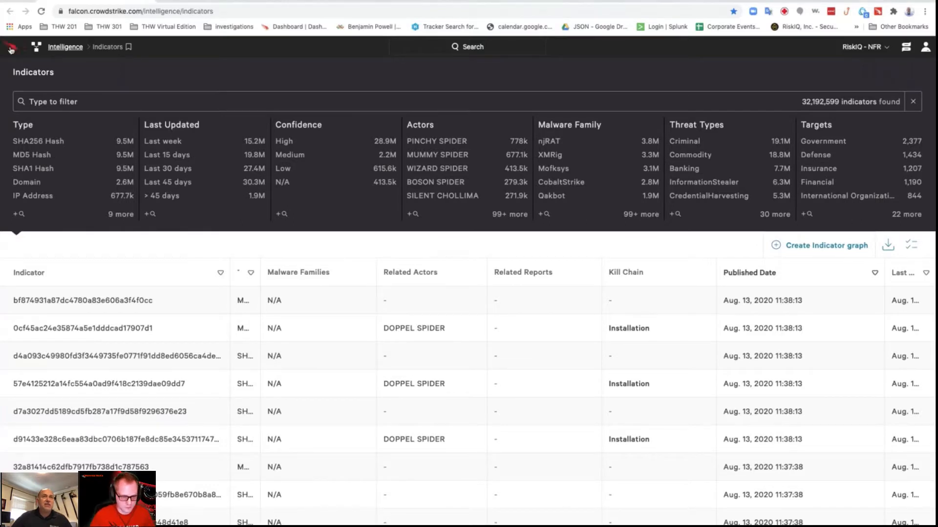
Search Falcon for mcvjscvx.ug and view the host ID on its History timeline.
left_click(14, 48)
type("mcvjscvx.ug")
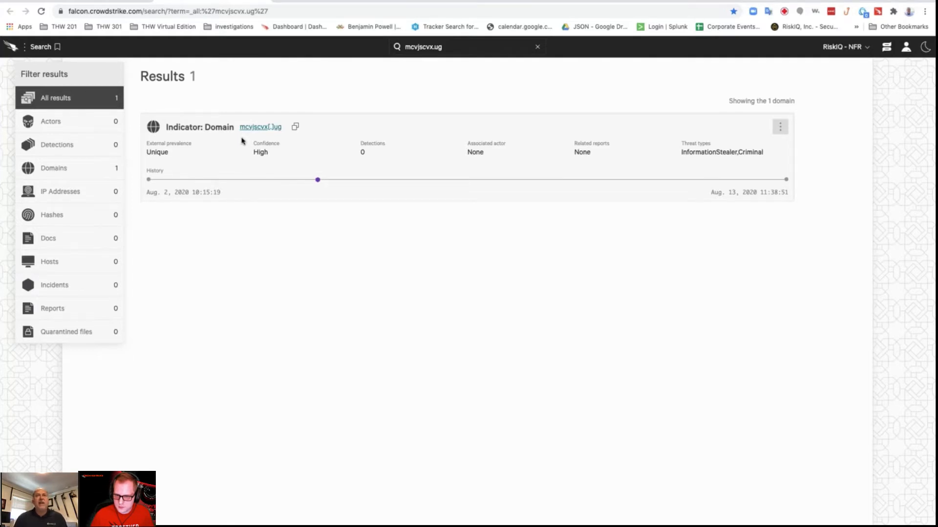
mouse_move(318, 180)
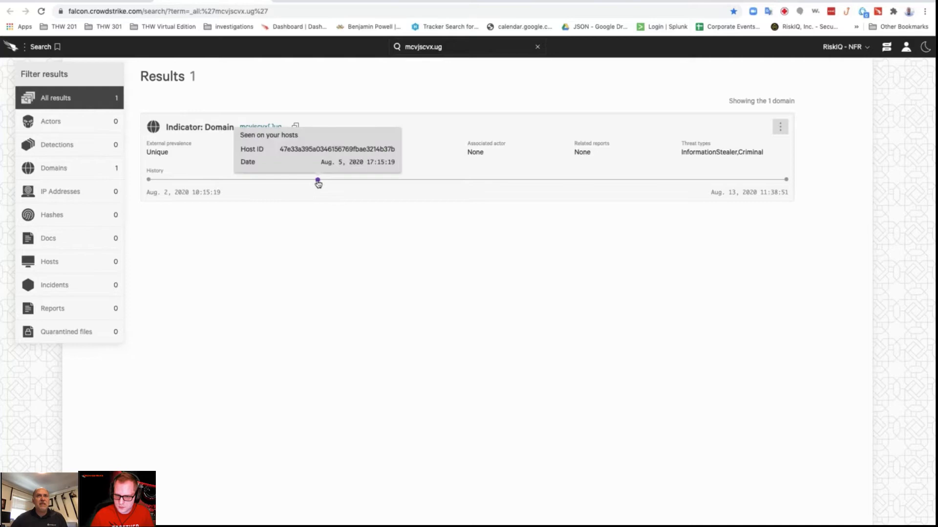
left_click(335, 149)
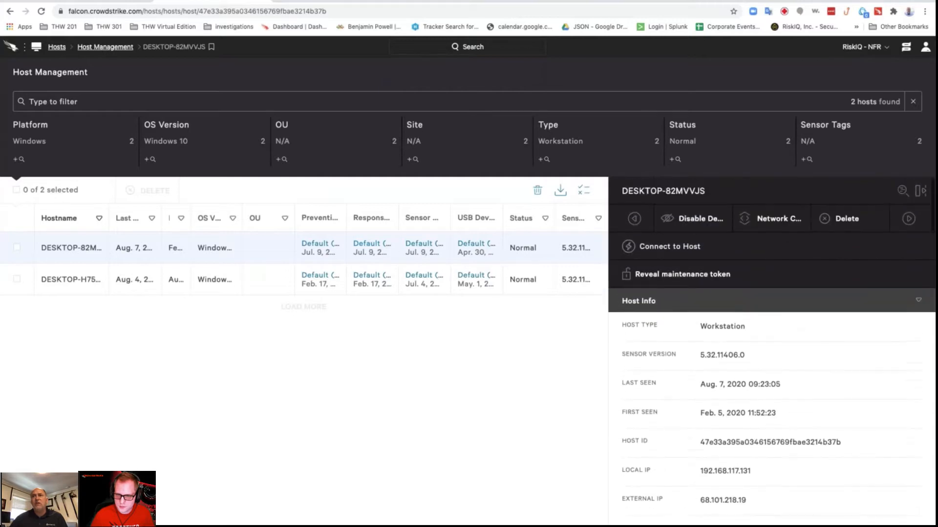
scroll("down", 3)
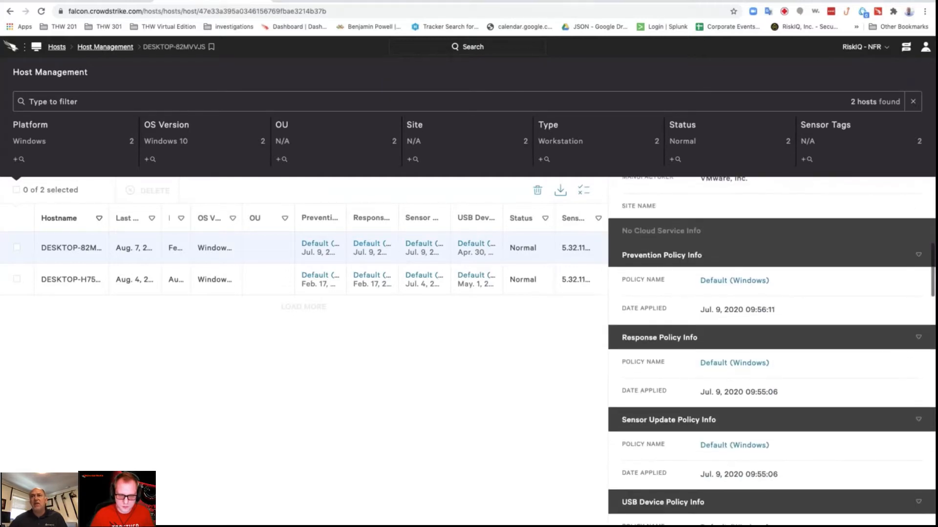
scroll("down", 3)
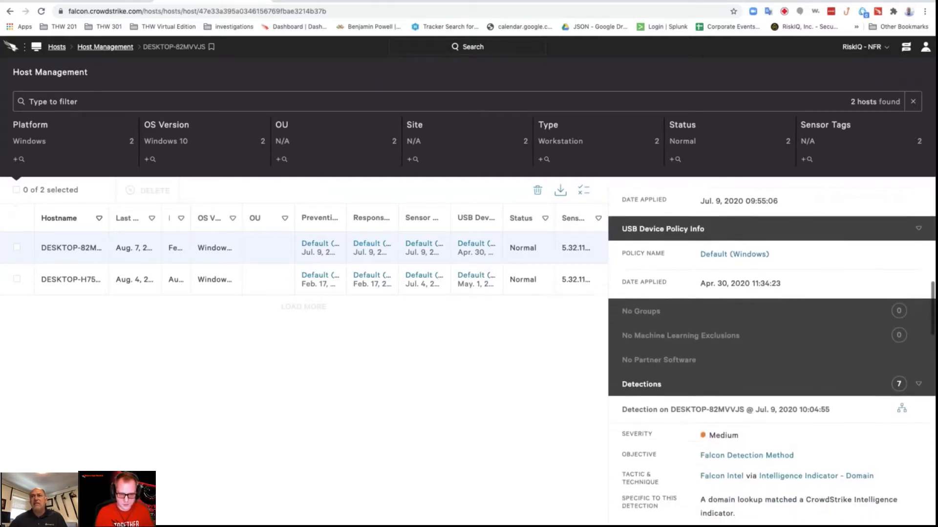
scroll("down", 3)
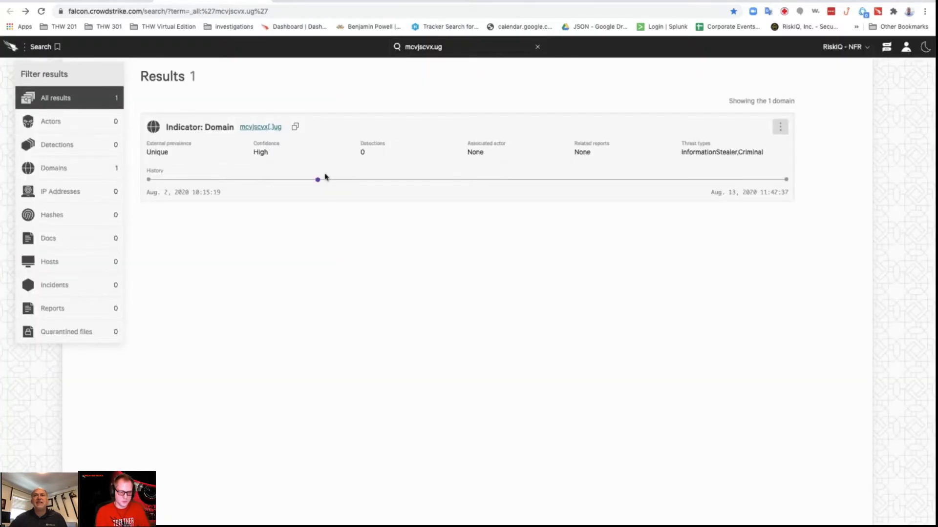
Select the domain's threat types value, InformationStealer,Criminal.
double_click(722, 152)
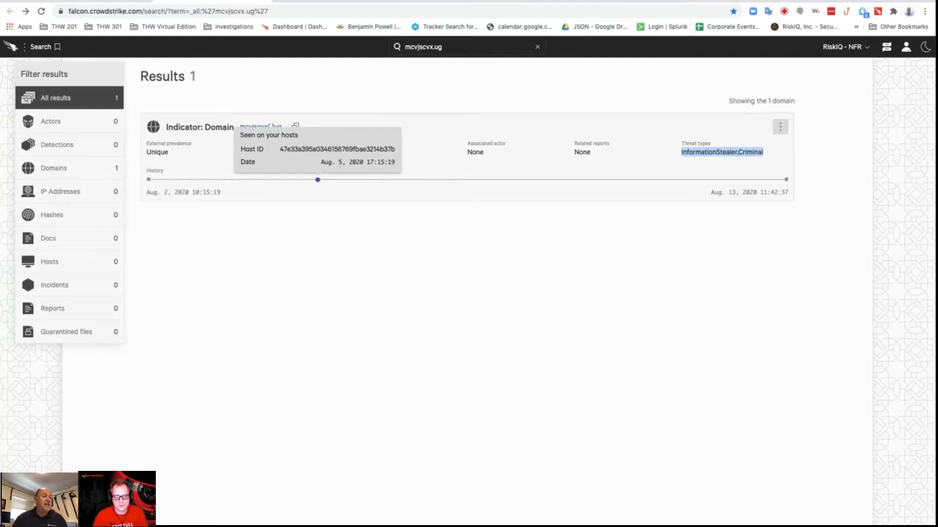
mouse_move(319, 179)
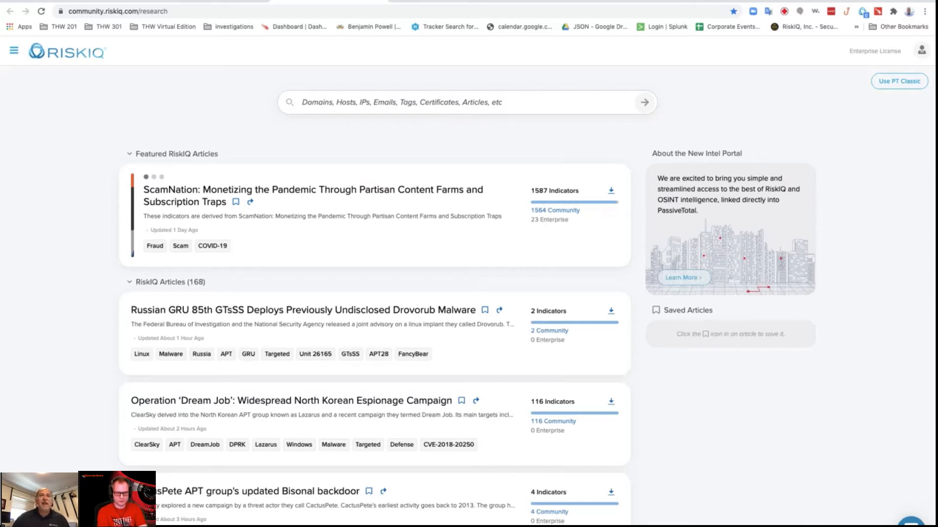
mouse_move(338, 89)
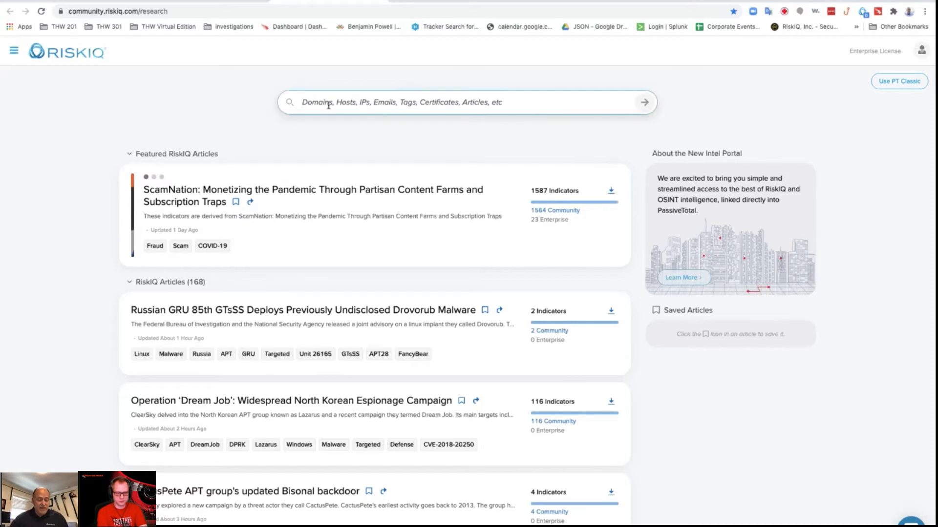
Look up mcvjscvx.ug, open the Vendetta article, and open its 360 blog reference in a new window.
type("mcvjscvx.ug")
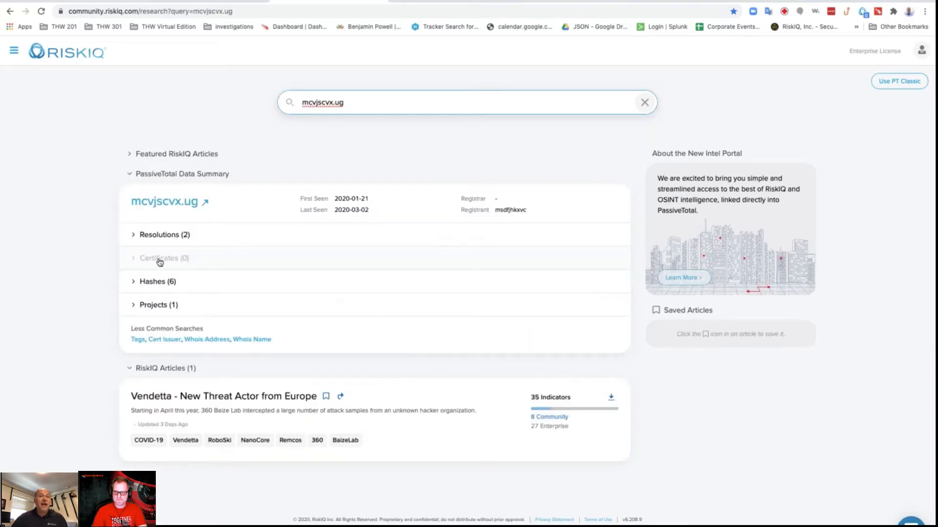
left_click(158, 235)
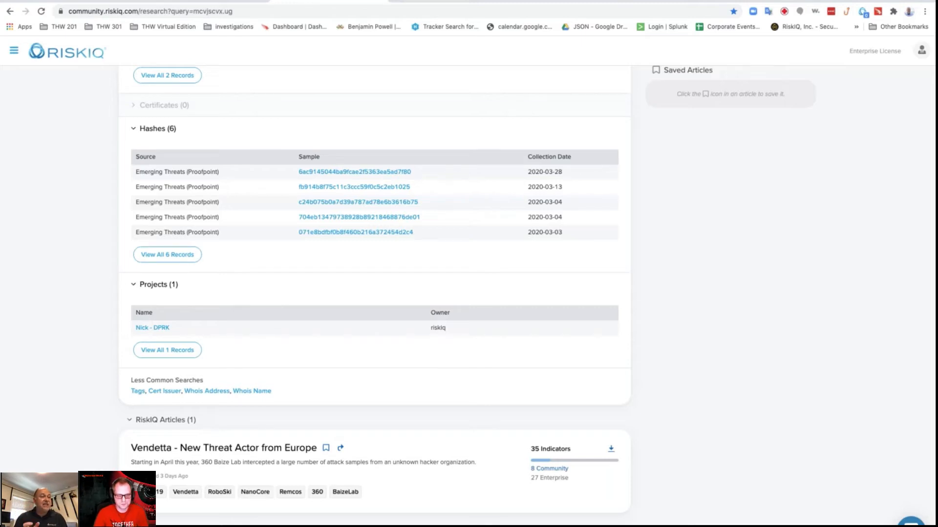
mouse_move(248, 453)
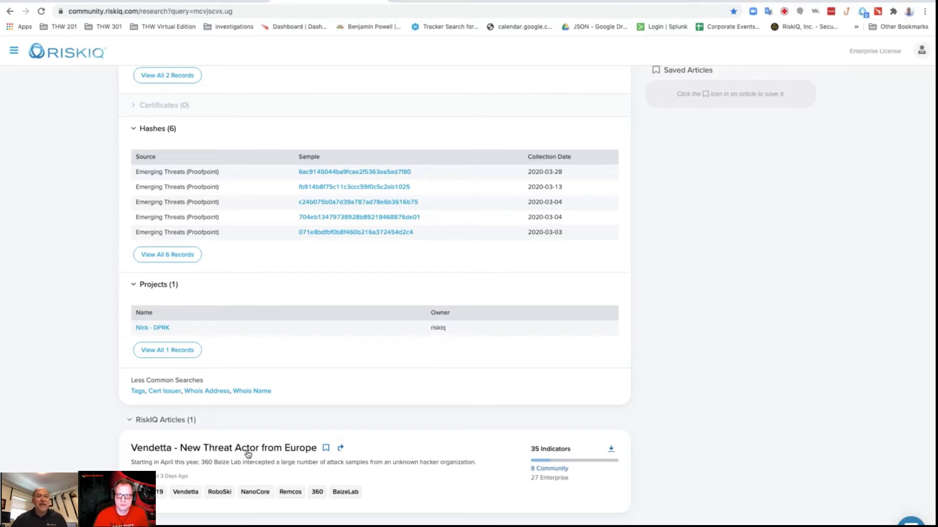
left_click(224, 448)
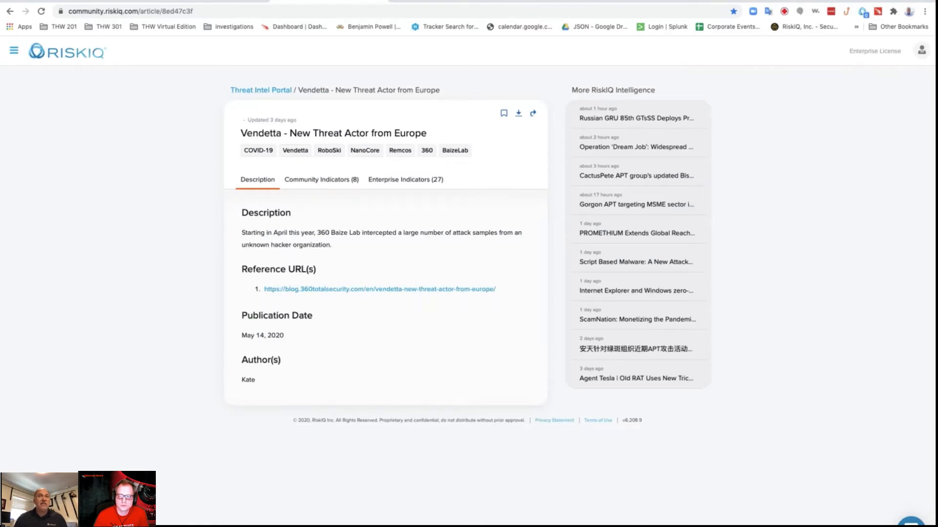
mouse_move(295, 332)
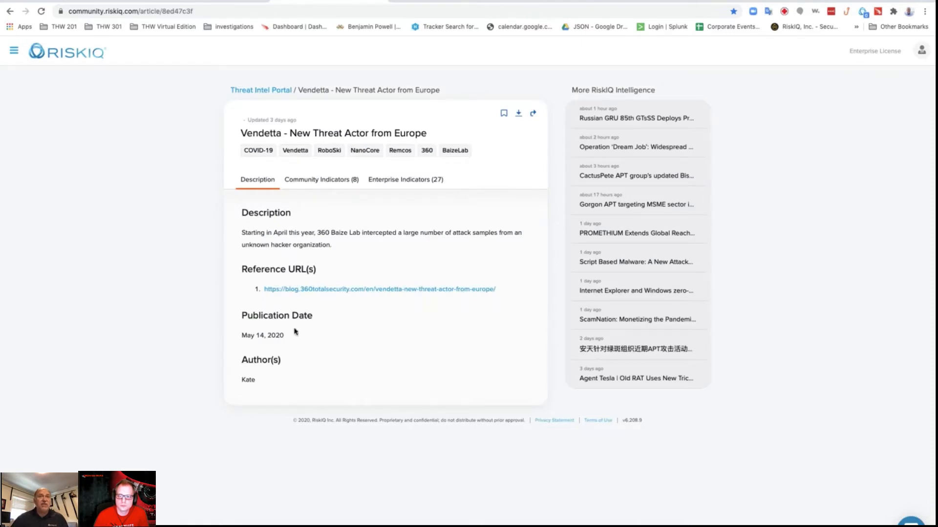
right_click(379, 289)
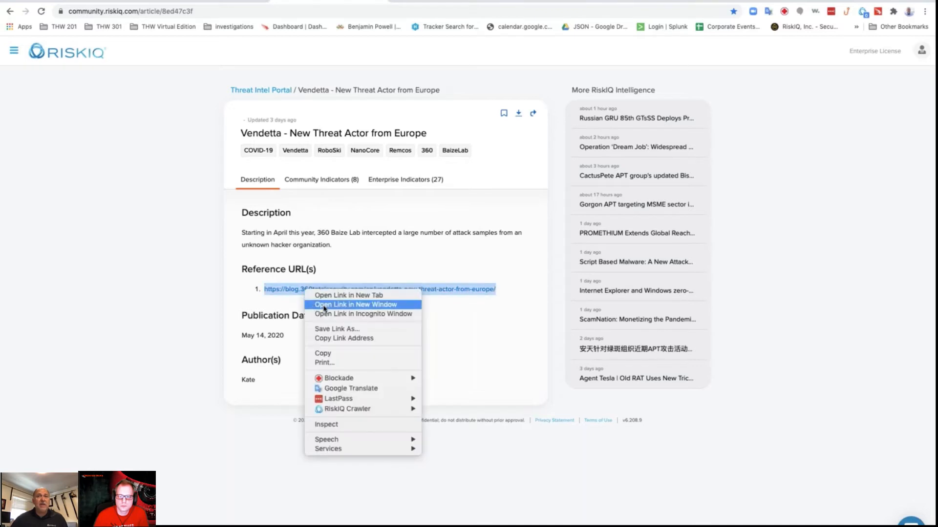
left_click(353, 304)
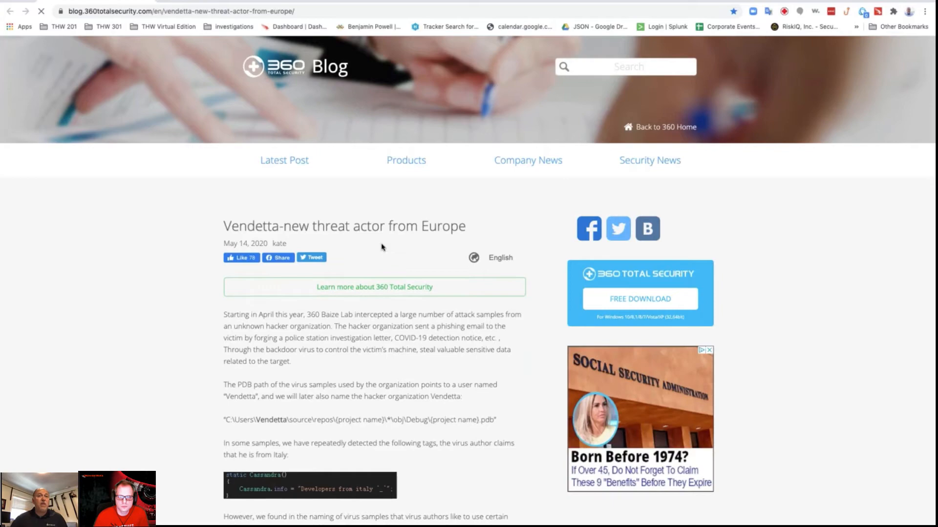
Scroll the Vendetta post past the RoboSki and ReZer0 sections to the world map and Summary.
scroll("down", 3)
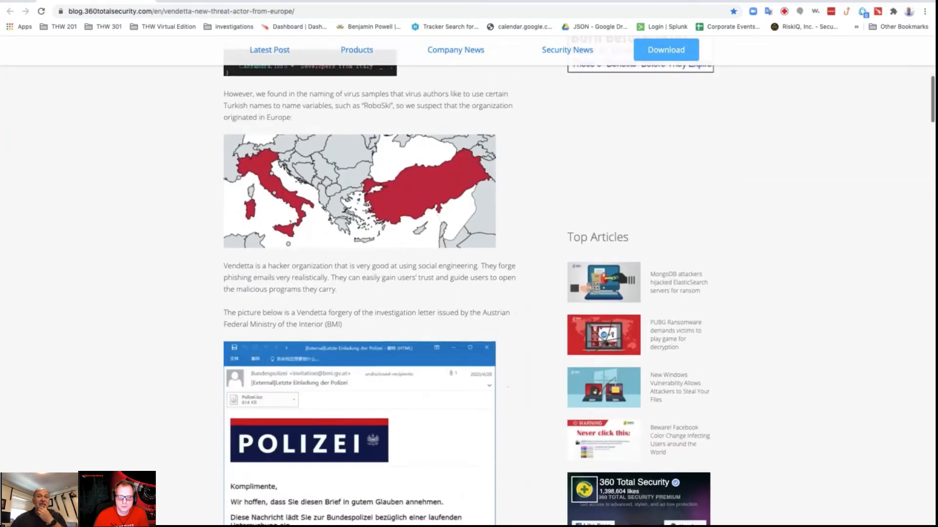
scroll("down", 3)
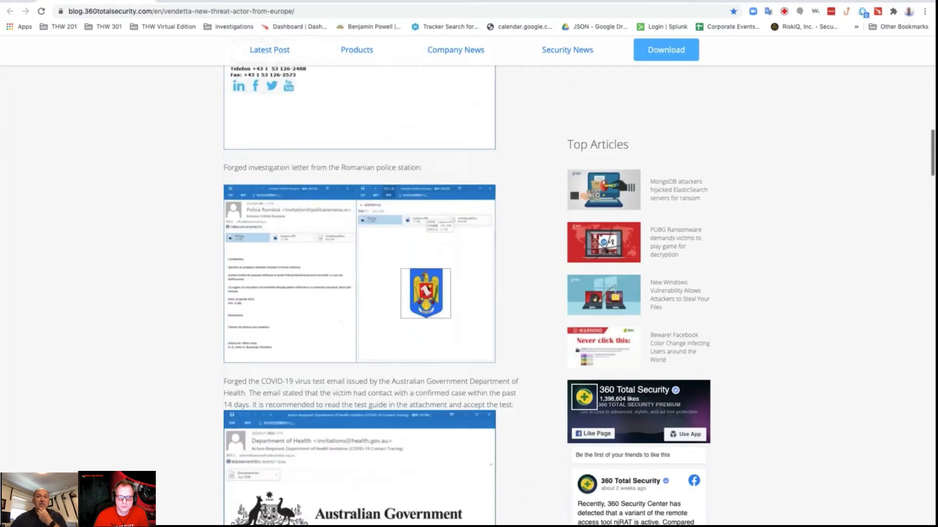
scroll("down", 3)
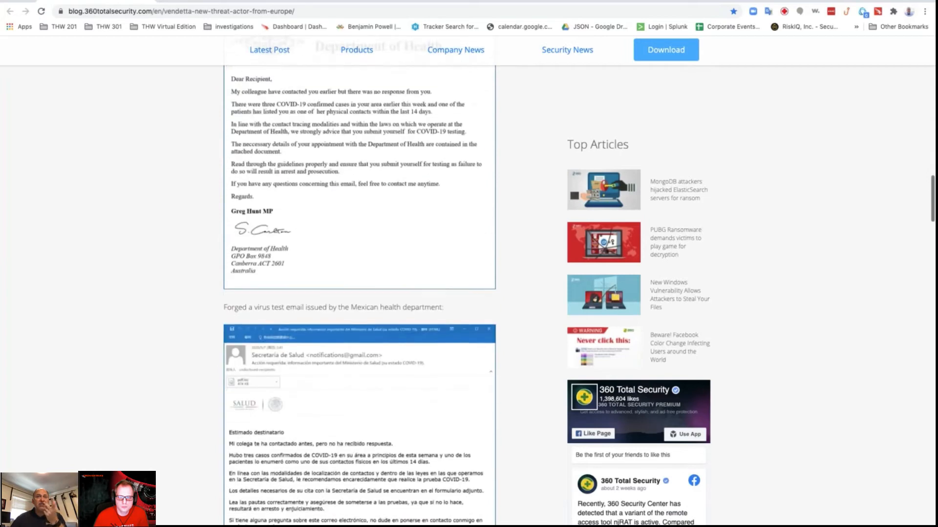
scroll("down", 3)
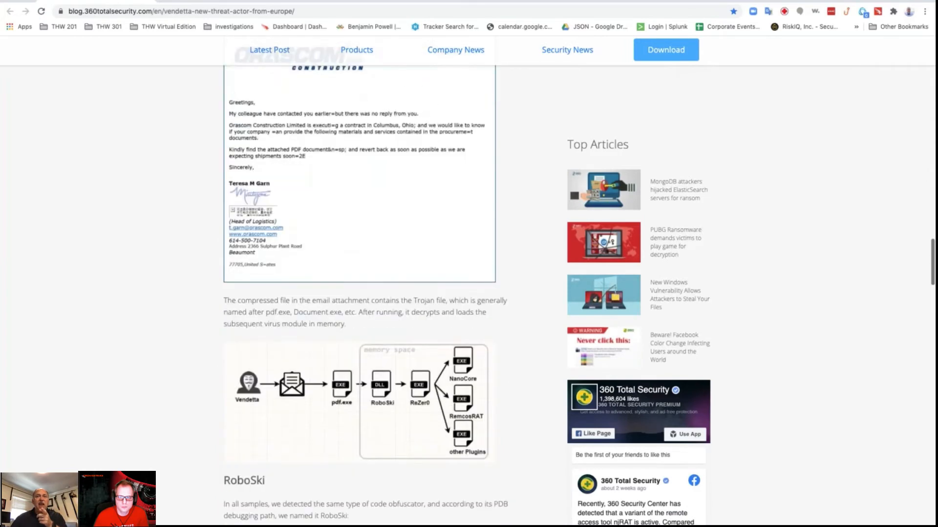
scroll("down", 3)
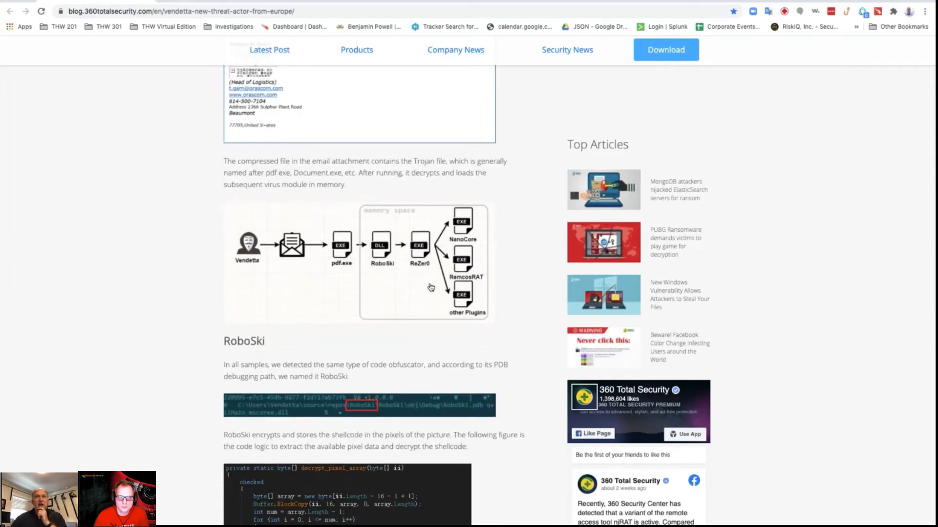
scroll("down", 3)
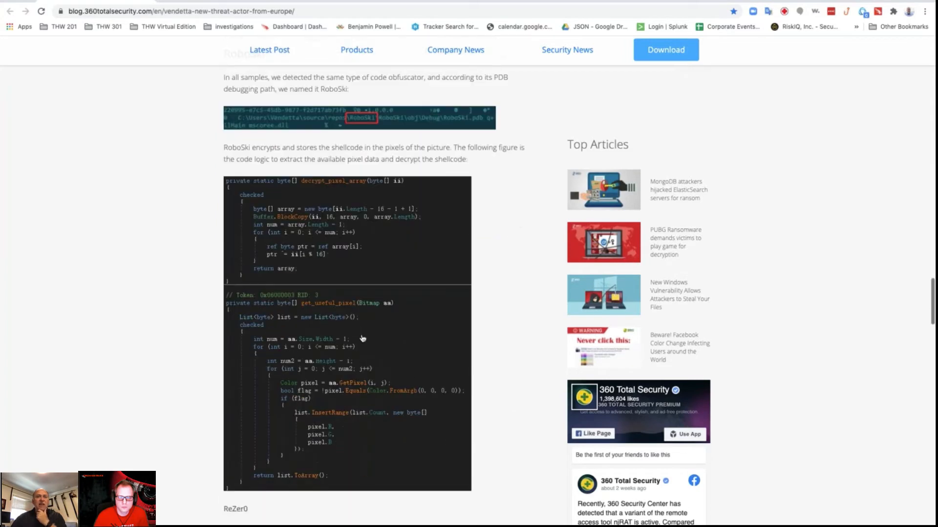
scroll("down", 3)
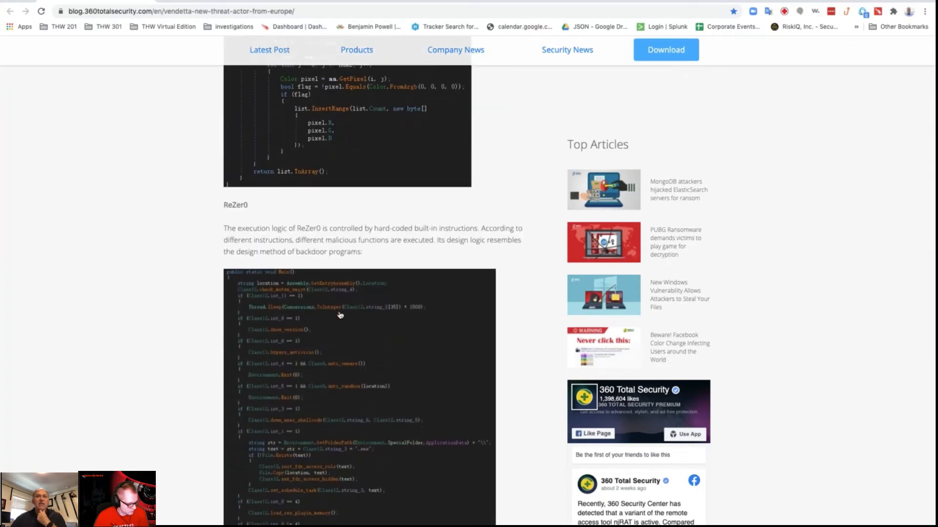
scroll("down", 3)
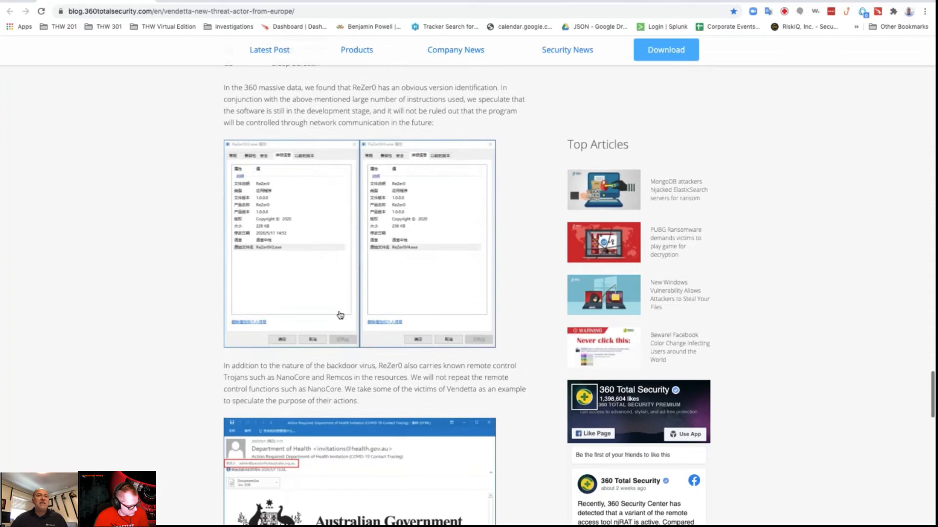
scroll("down", 3)
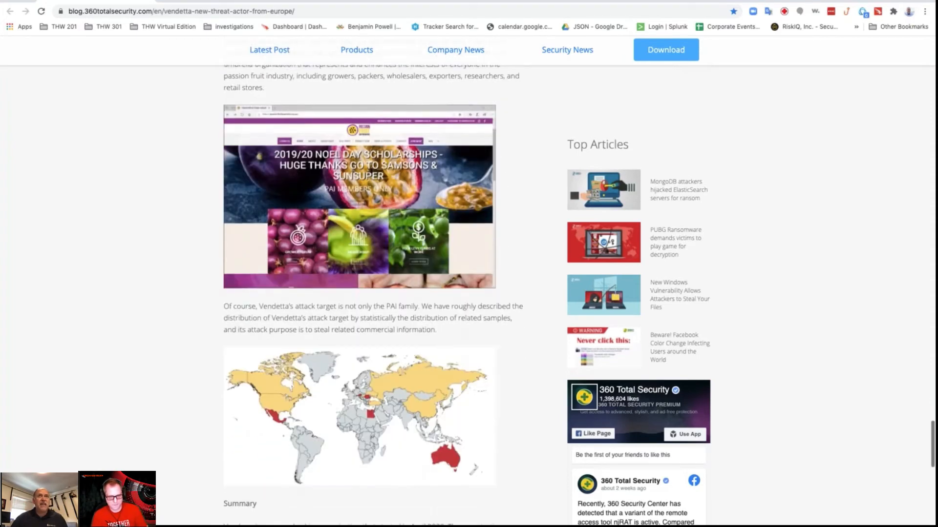
scroll("down", 3)
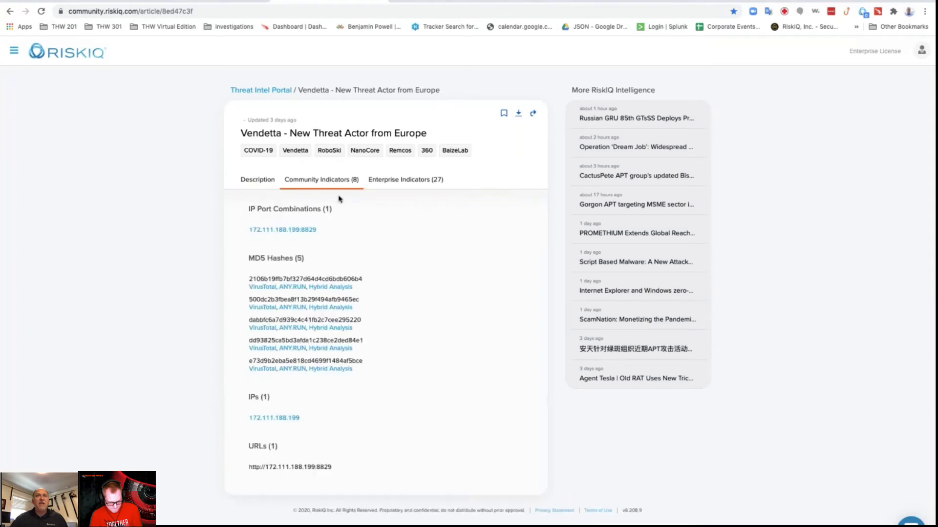
mouse_move(399, 186)
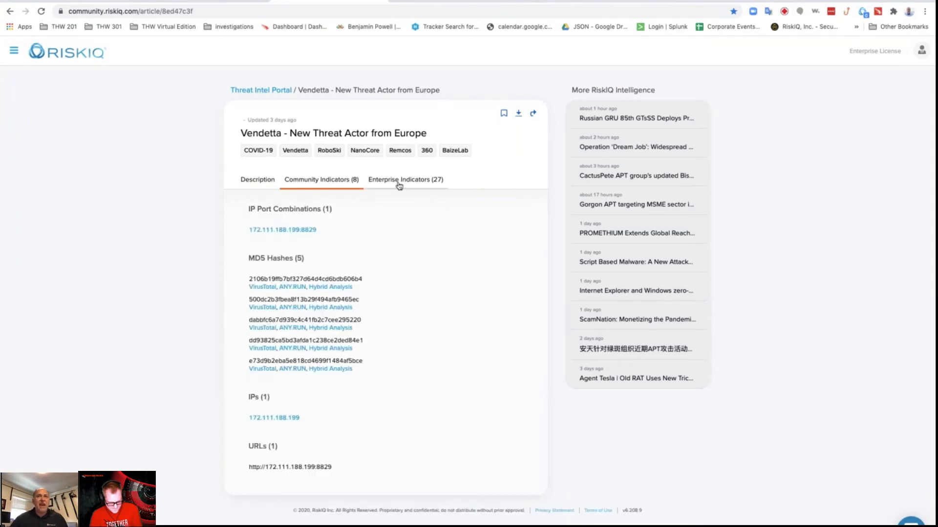
Show the article's Enterprise Indicators (27), view the Domains list, and launch CrowdScrape.
left_click(405, 180)
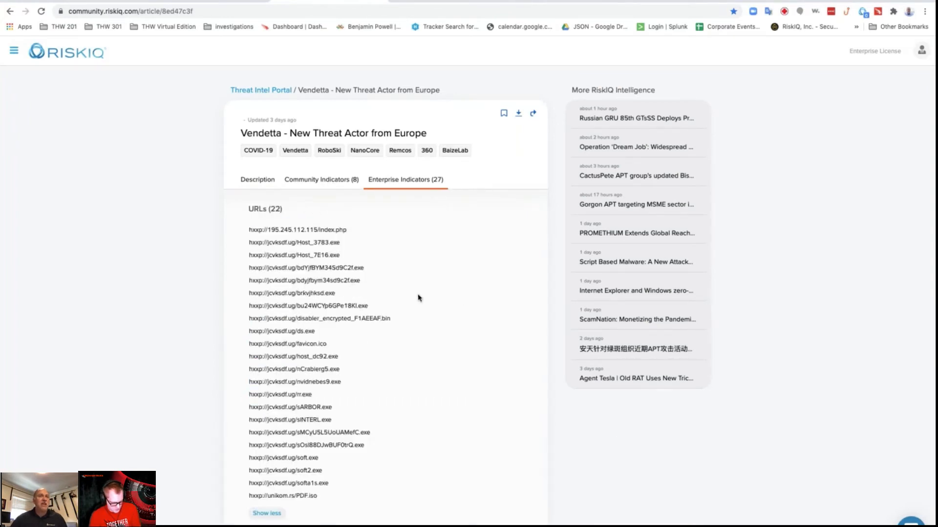
scroll("down", 3)
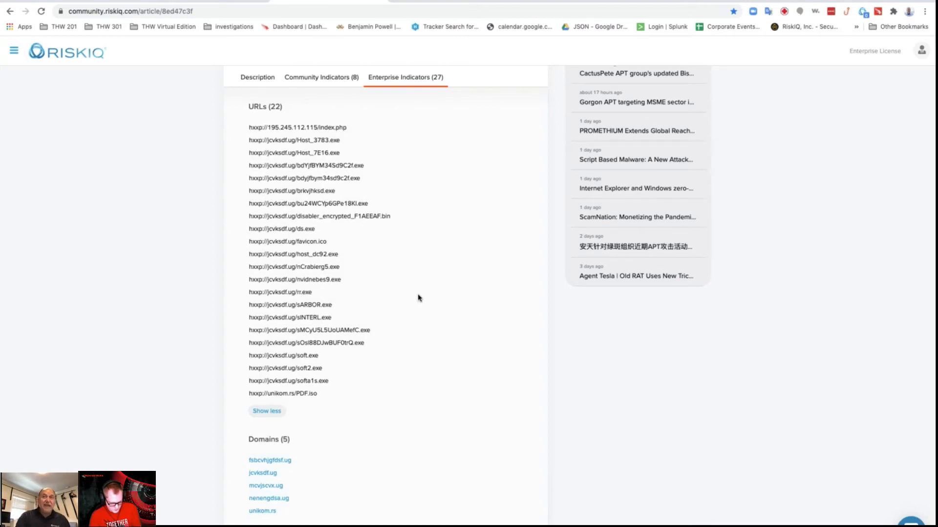
left_click(880, 11)
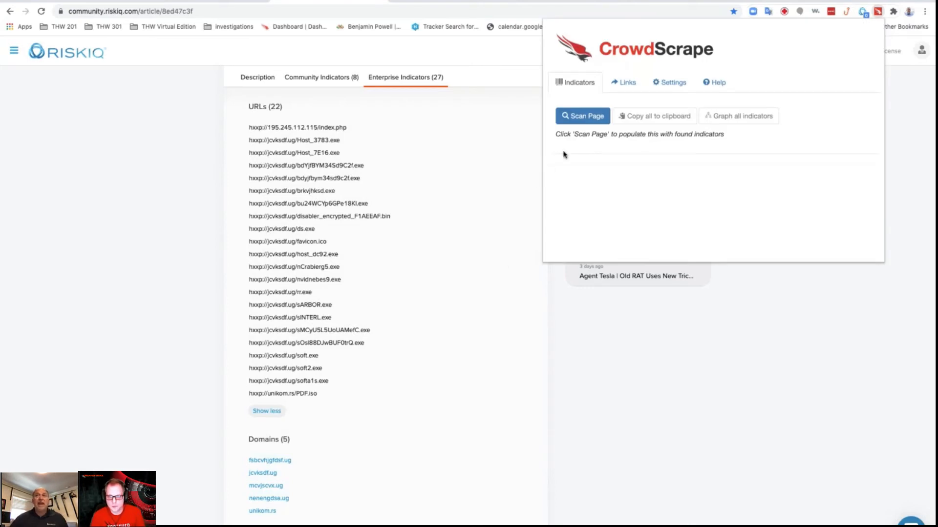
Scan the Vendetta article page with CrowdScrape and review the 22 URLs and 5 domains found.
left_click(582, 116)
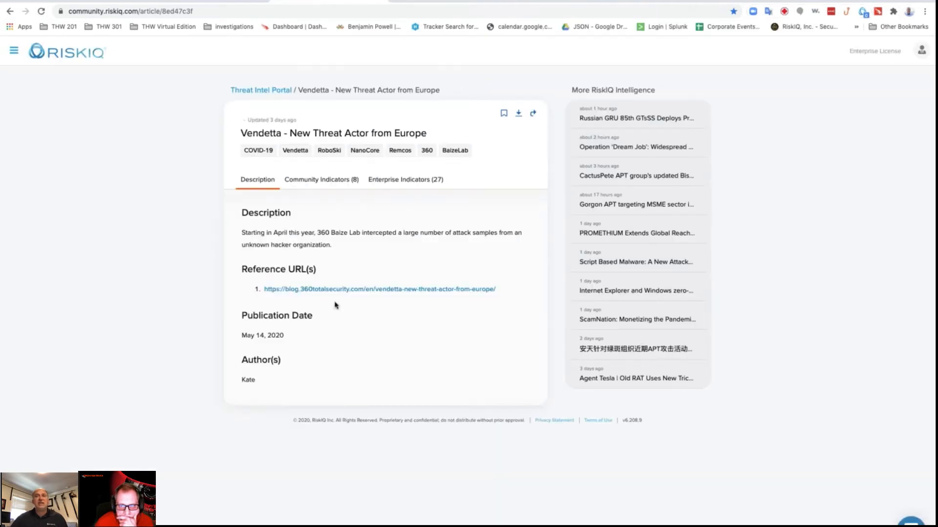
left_click(406, 179)
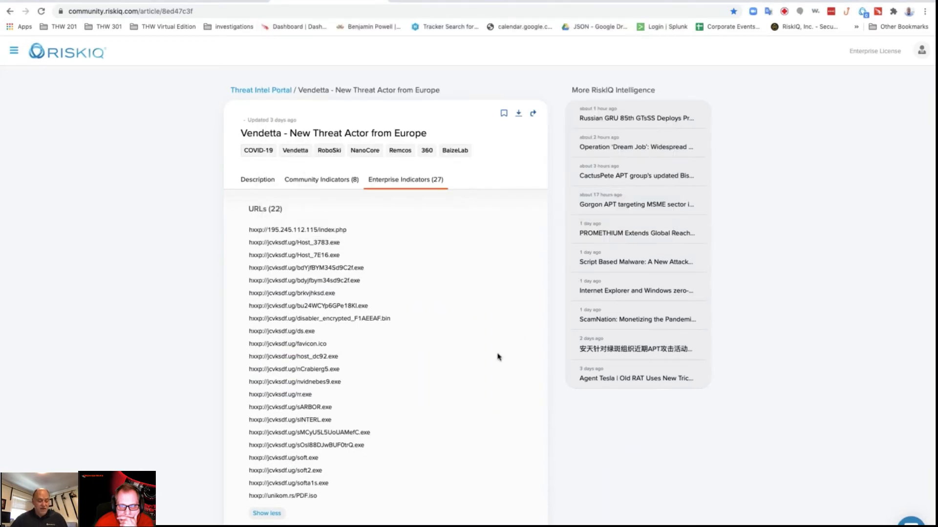
left_click(863, 10)
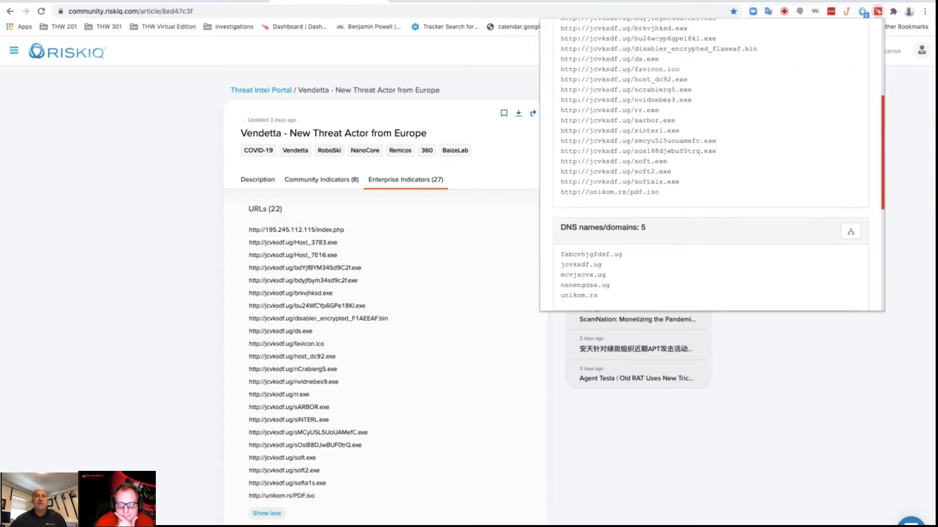
scroll("down", 3)
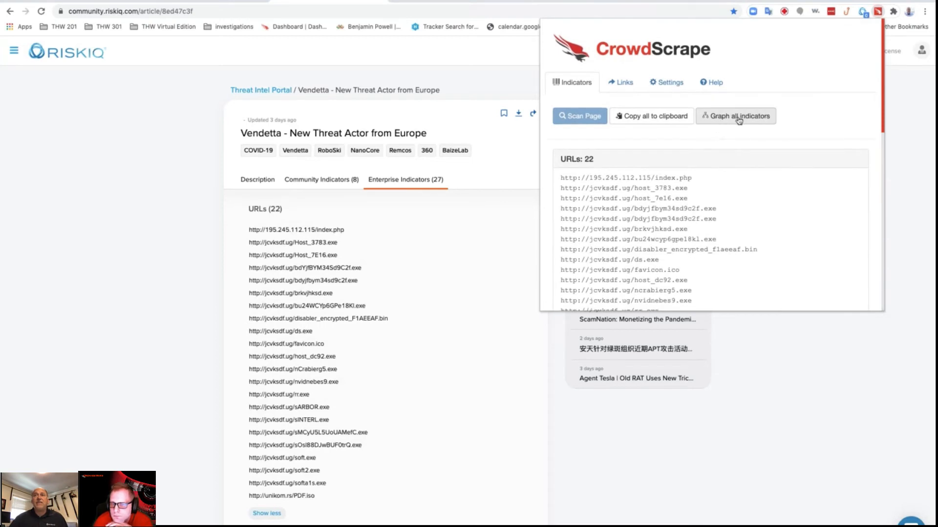
Graph all scraped indicators in Falcon, showing jcvksdf.ug and mcvjscvx.ug linked to DESKTOP-82MVVJS.
left_click(737, 116)
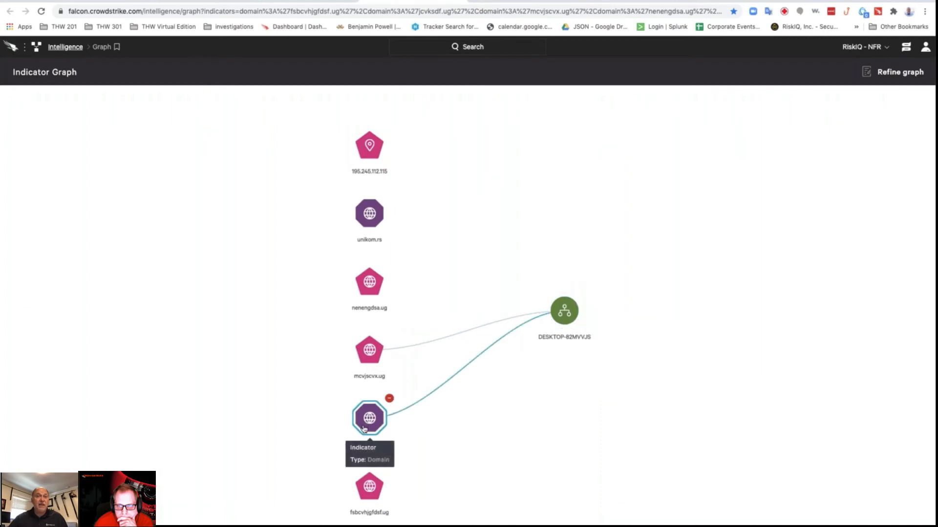
mouse_move(366, 399)
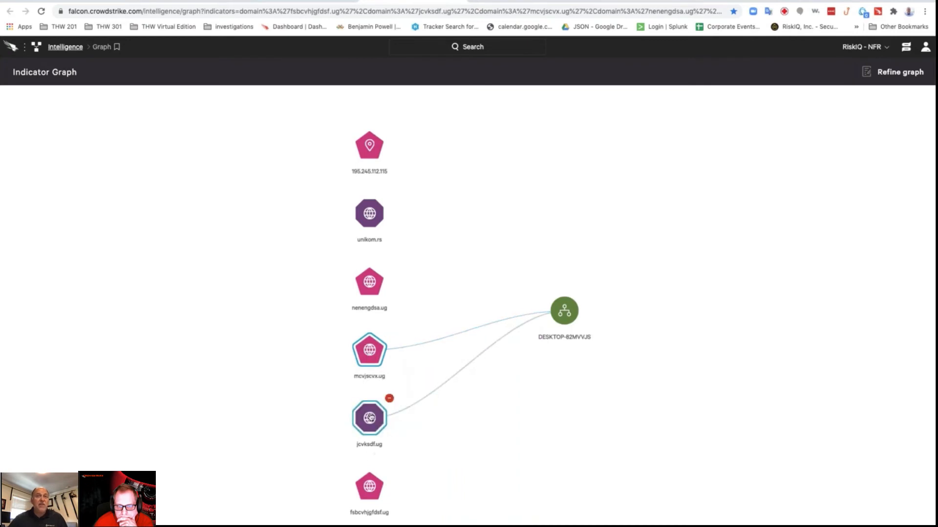
mouse_move(368, 420)
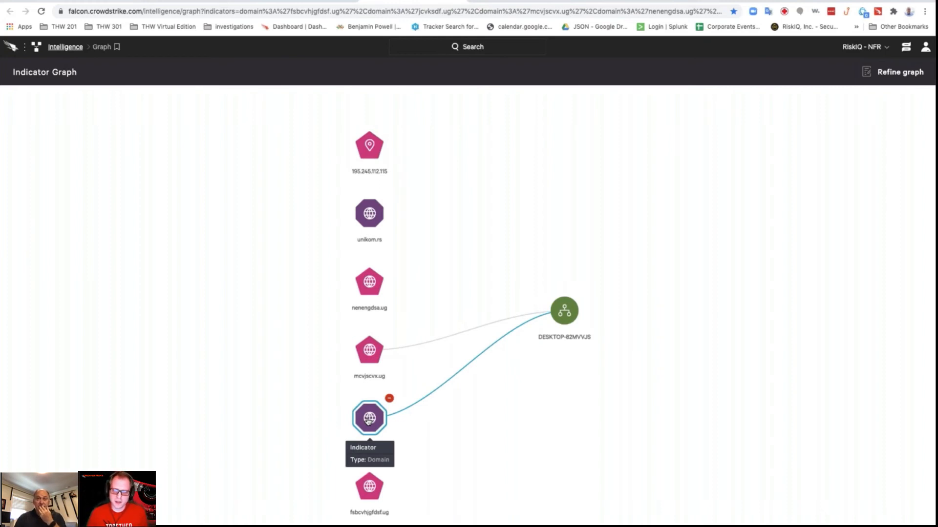
Open mcvjscvx.ug's node details and scroll to its KpotStealer intelligence and related MD5 hashes.
left_click(368, 418)
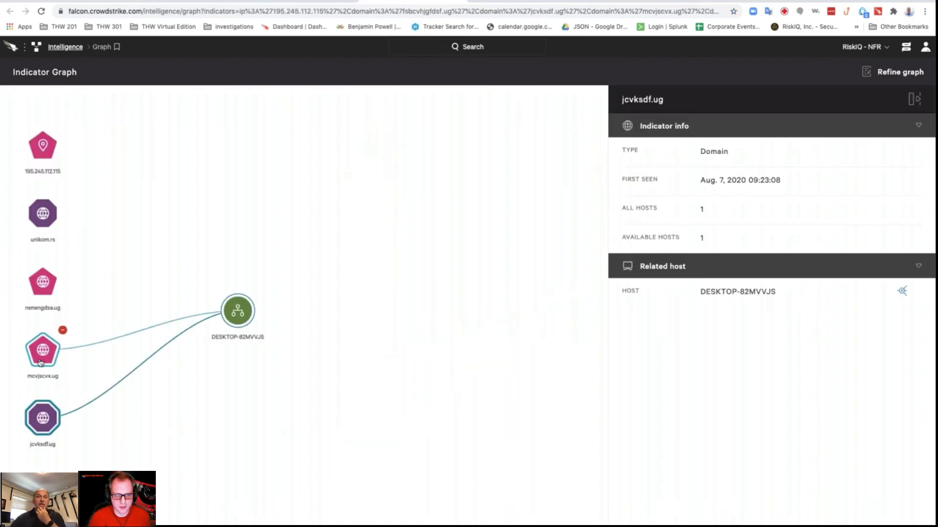
left_click(40, 349)
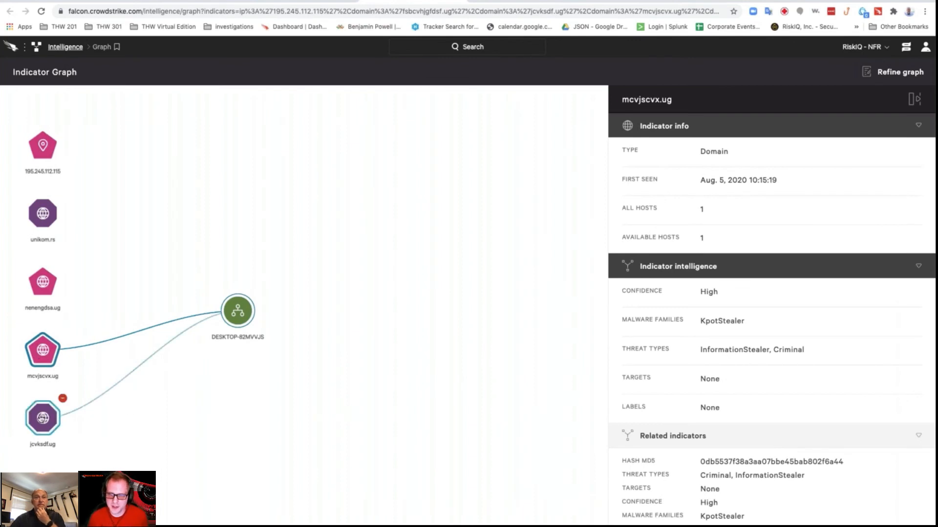
left_click(41, 347)
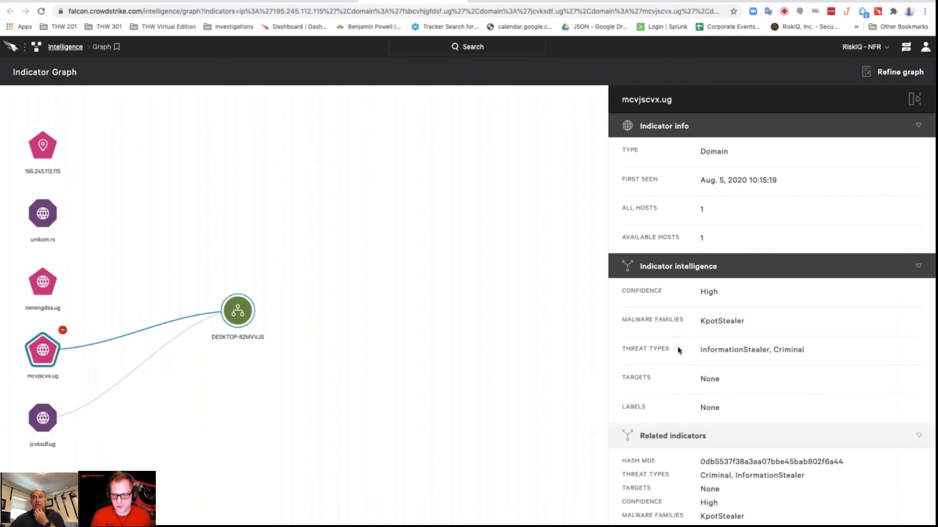
scroll("down", 3)
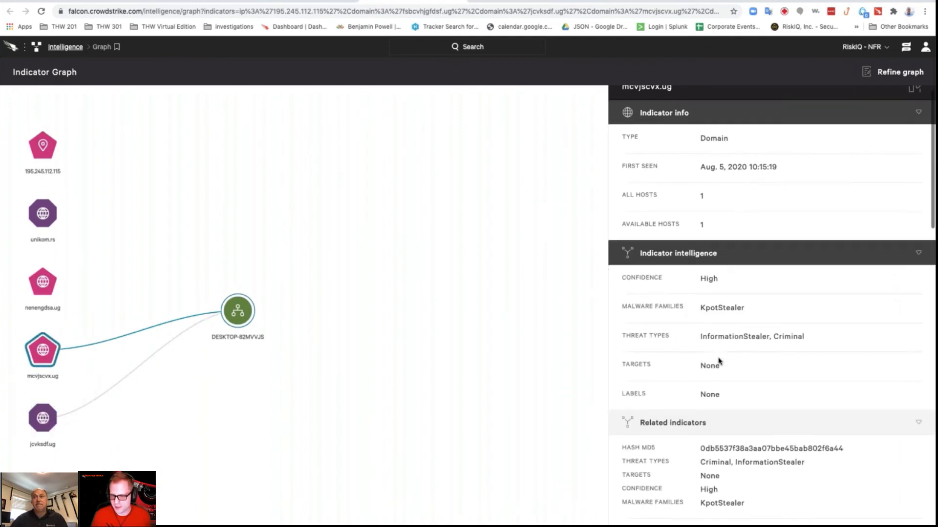
scroll("down", 3)
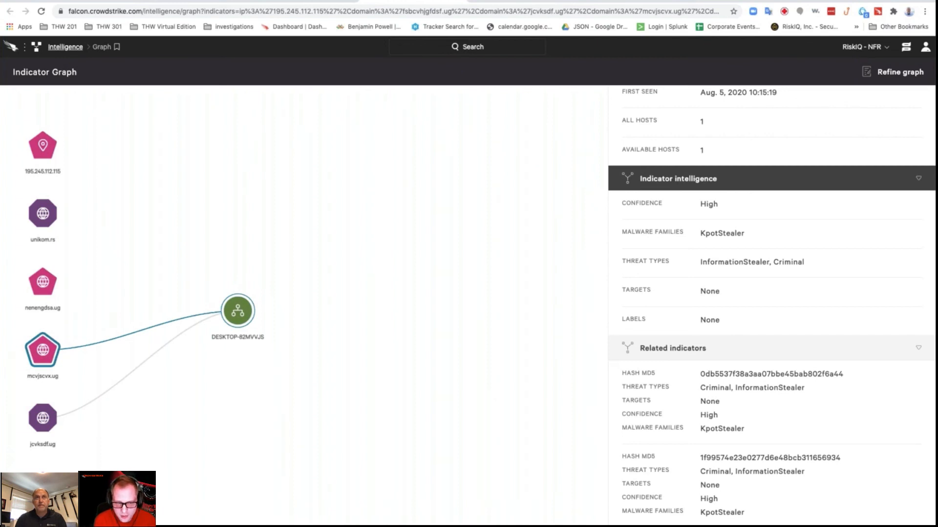
mouse_move(227, 47)
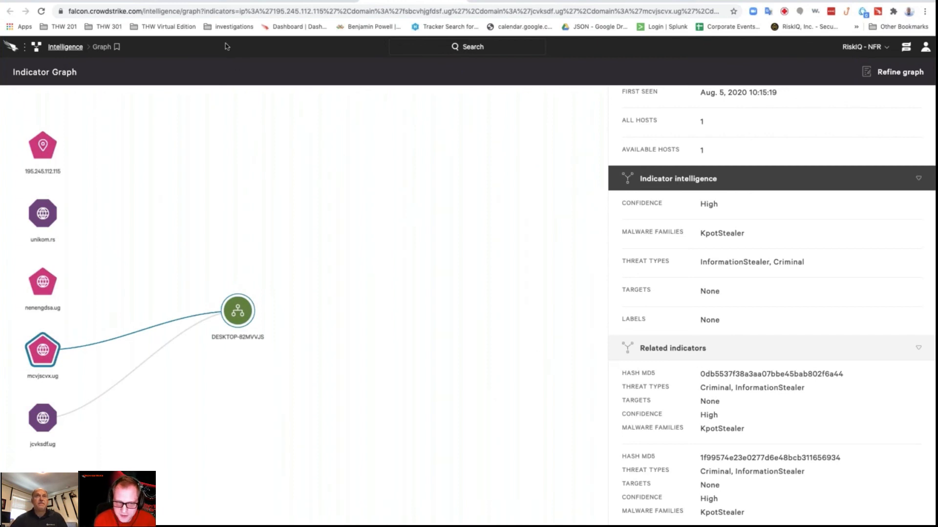